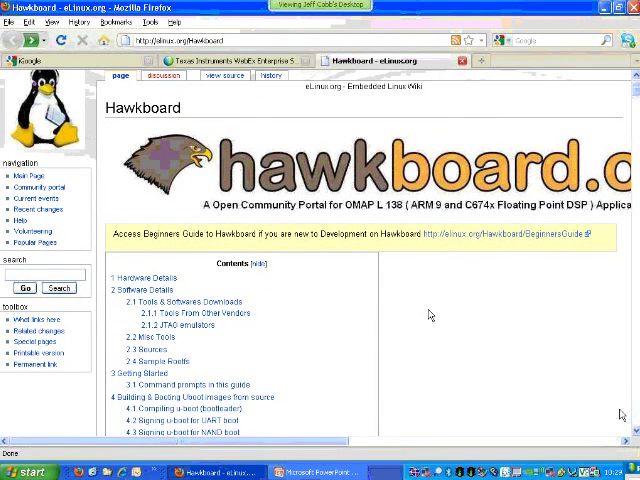
scroll(down, 3)
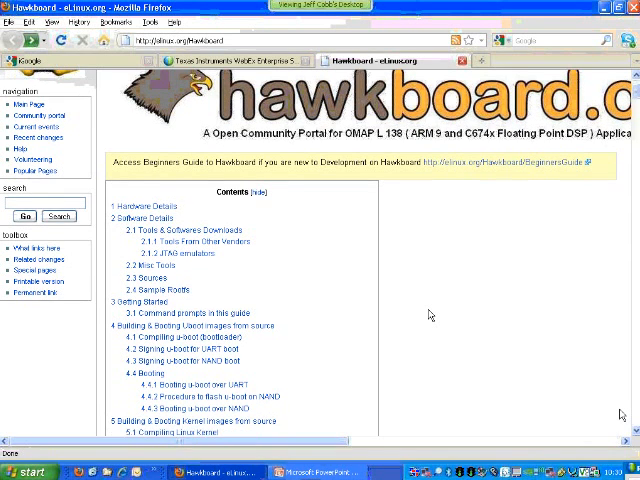
scroll(down, 3)
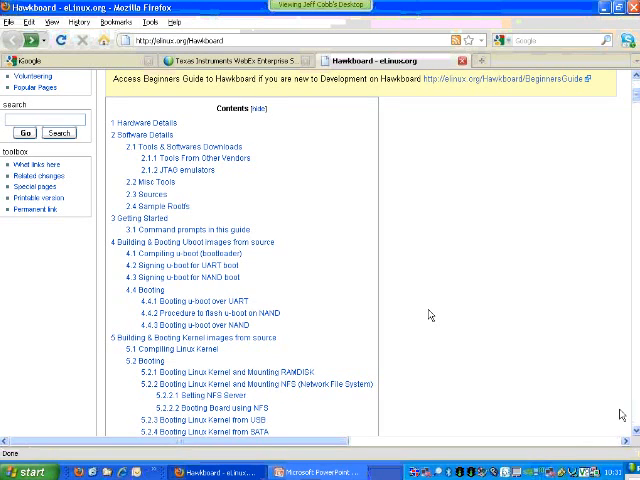
scroll(down, 3)
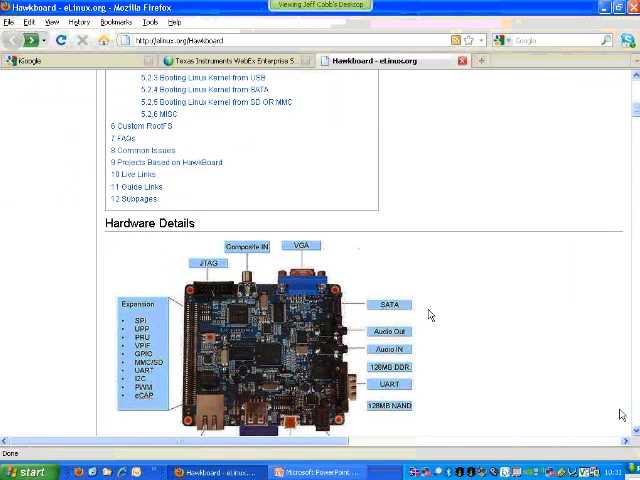
scroll(down, 3)
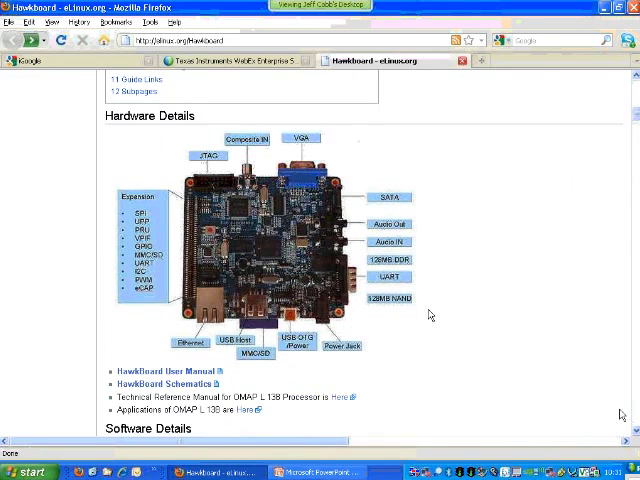
scroll(down, 3)
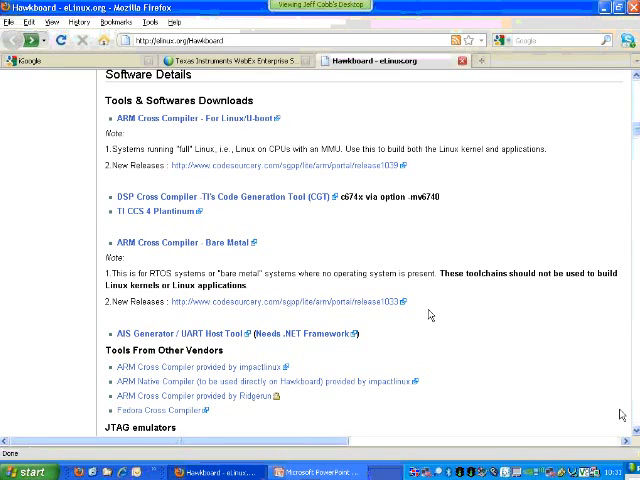
scroll(up, 3)
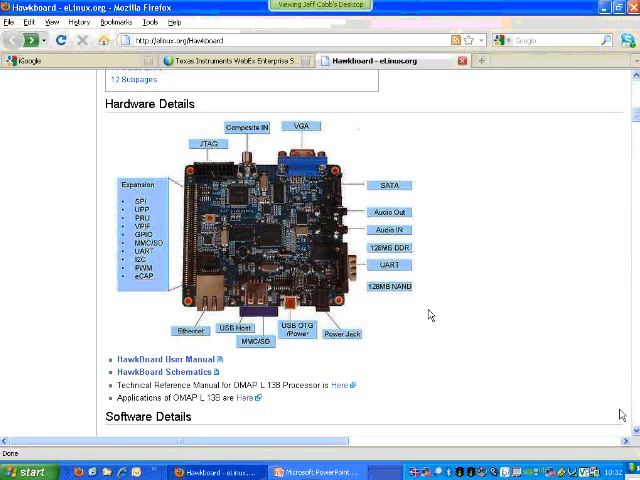
scroll(down, 3)
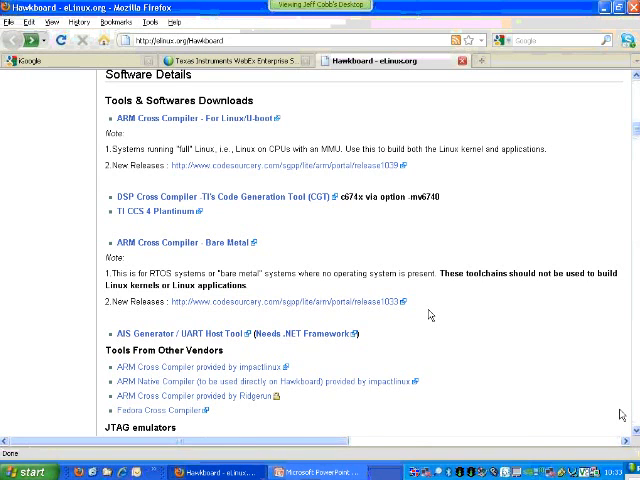
scroll(down, 3)
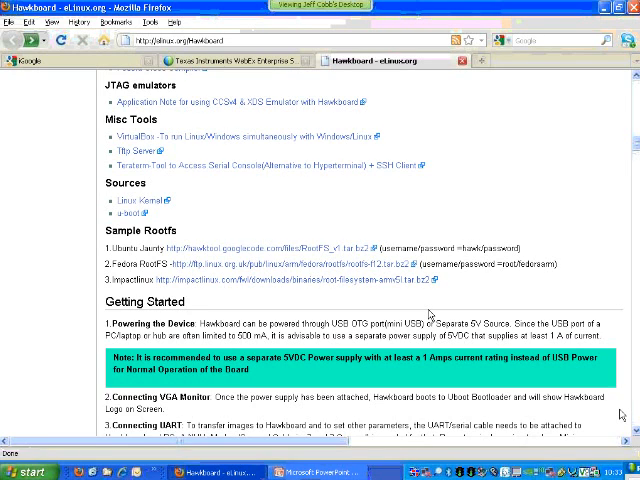
scroll(down, 3)
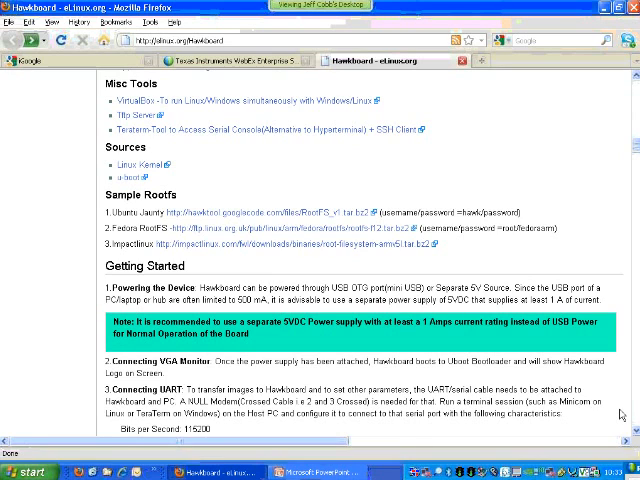
mouse_move(470, 195)
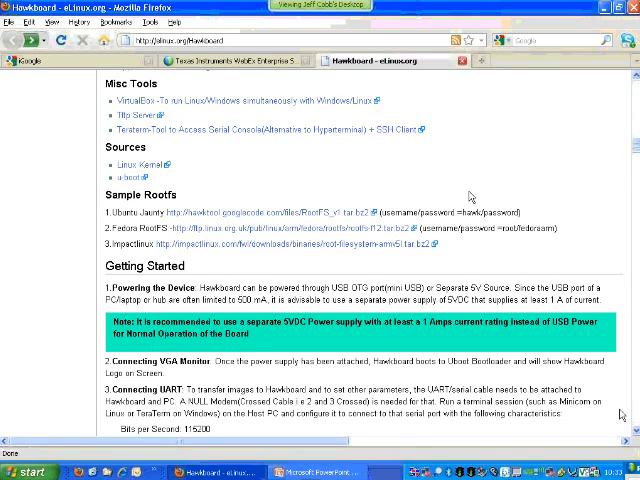
mouse_move(140, 164)
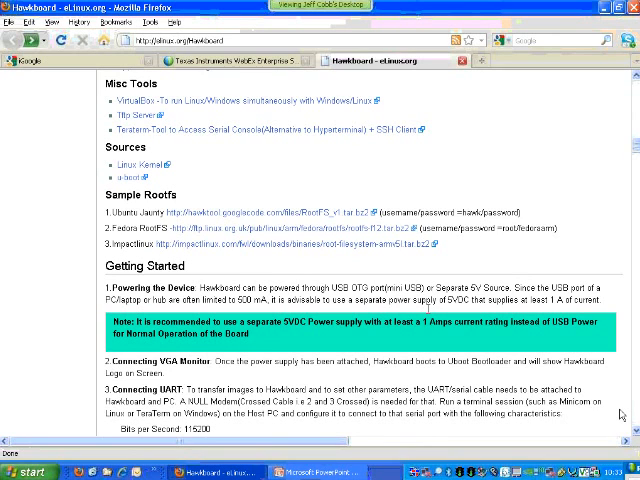
mouse_move(88, 170)
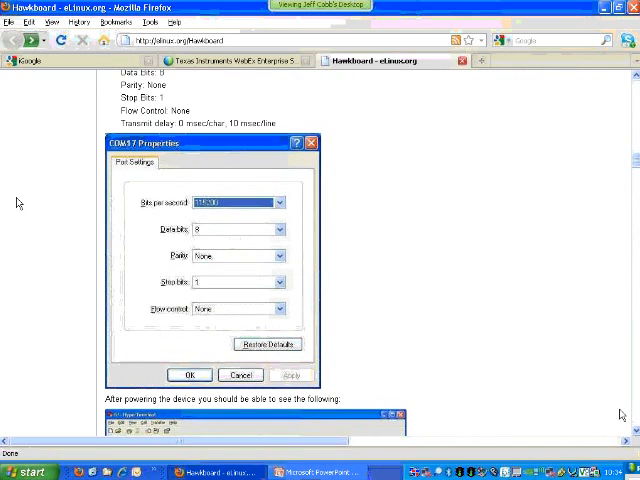
scroll(down, 3)
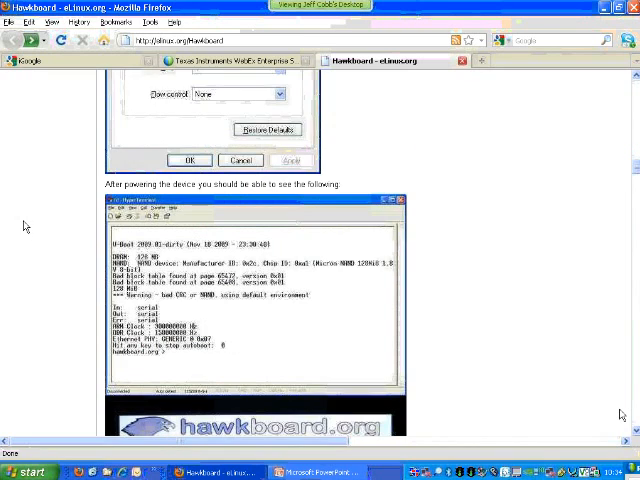
scroll(down, 3)
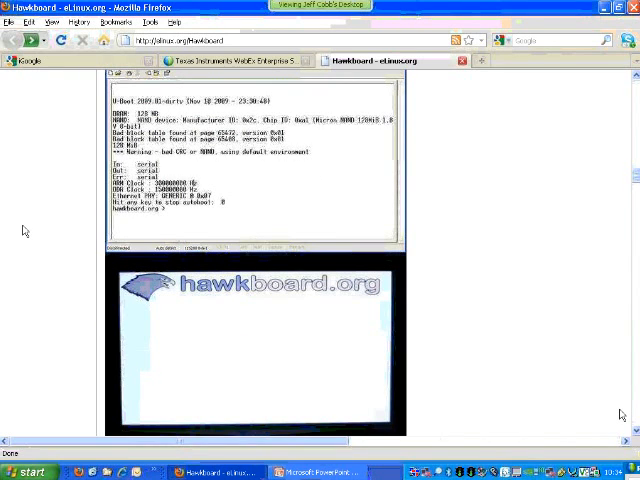
scroll(down, 3)
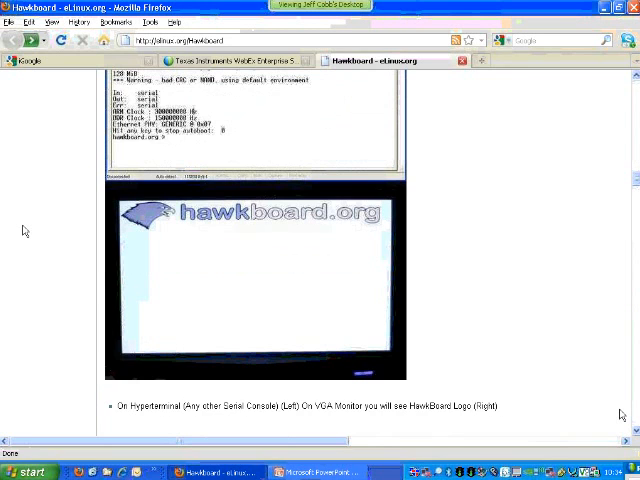
scroll(down, 3)
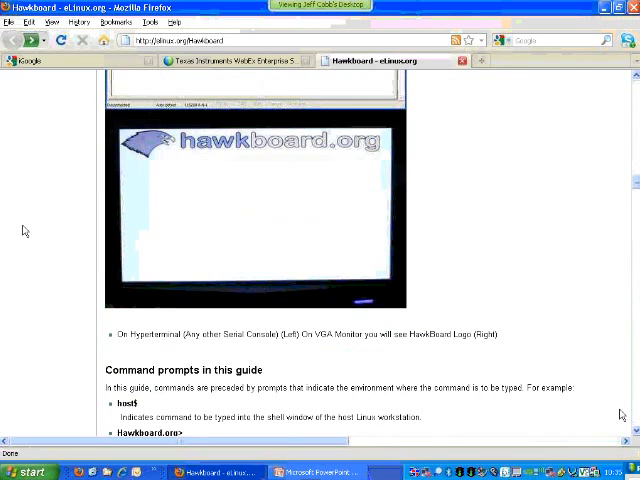
scroll(down, 3)
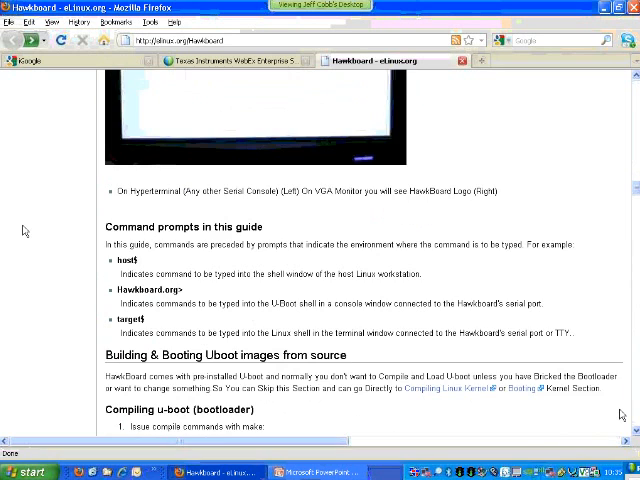
scroll(down, 3)
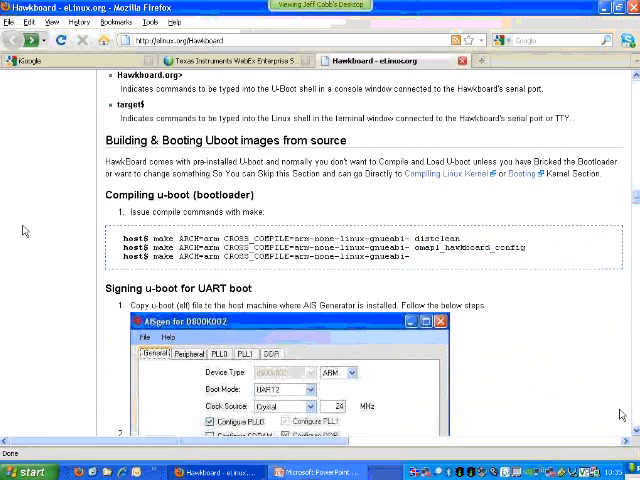
scroll(down, 3)
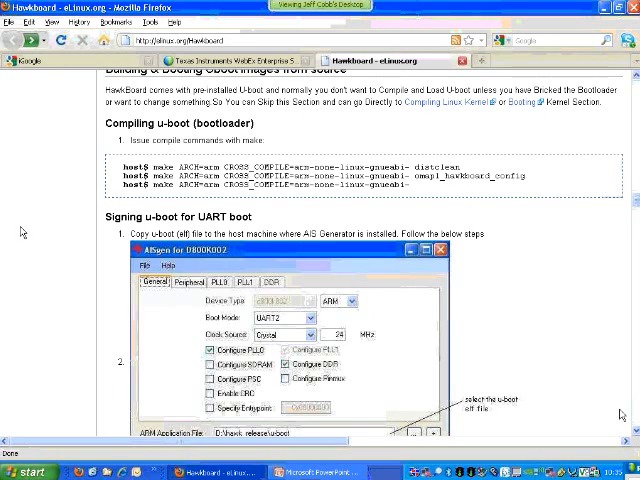
mouse_move(48, 231)
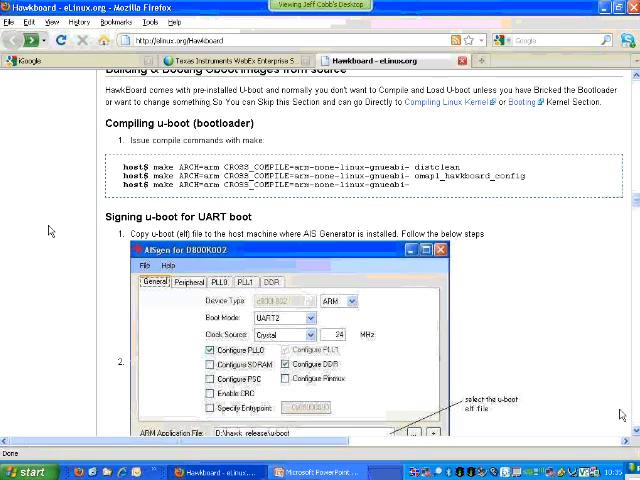
scroll(down, 3)
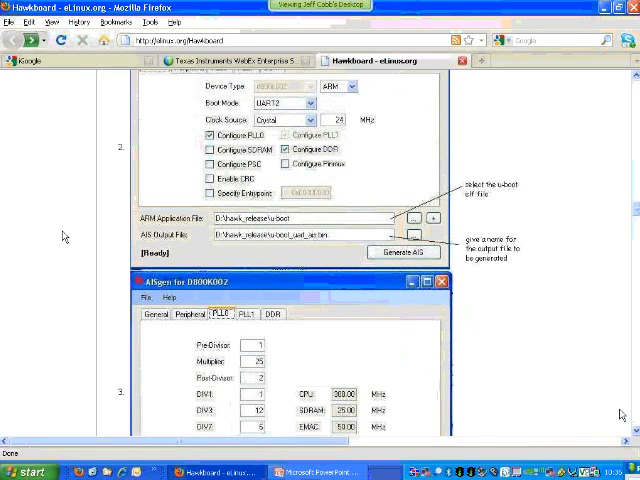
scroll(down, 3)
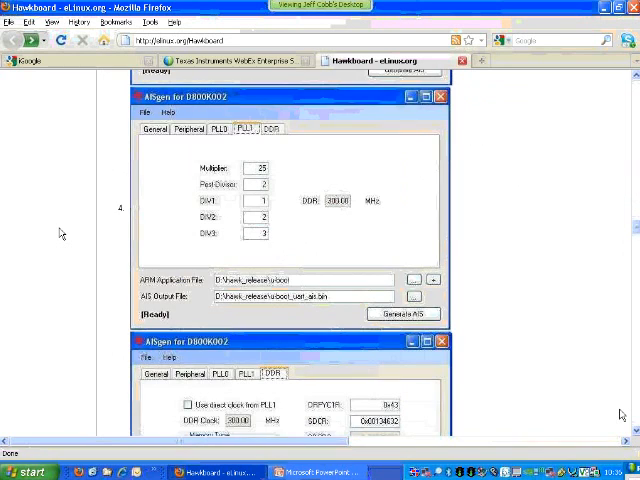
scroll(down, 3)
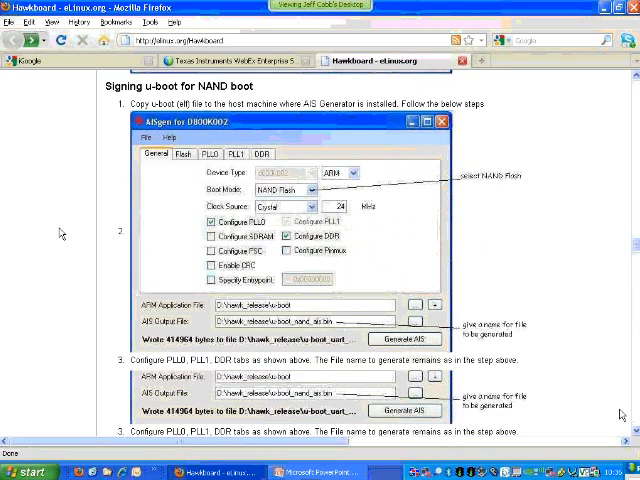
scroll(down, 3)
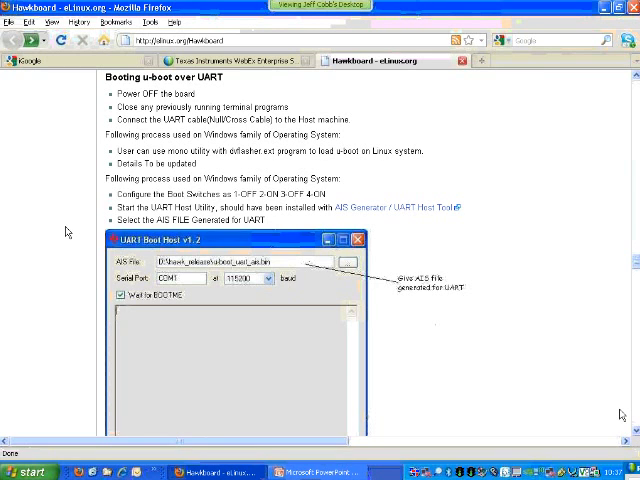
scroll(down, 3)
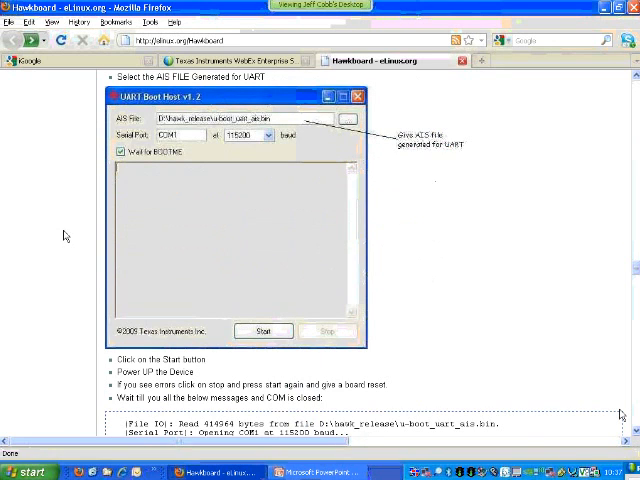
scroll(down, 3)
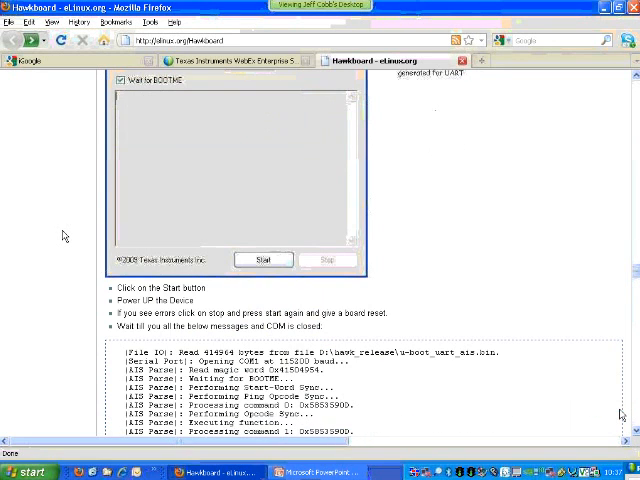
scroll(down, 3)
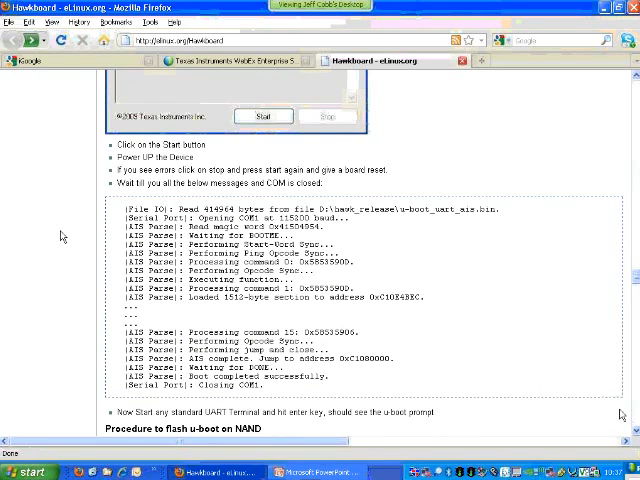
scroll(down, 3)
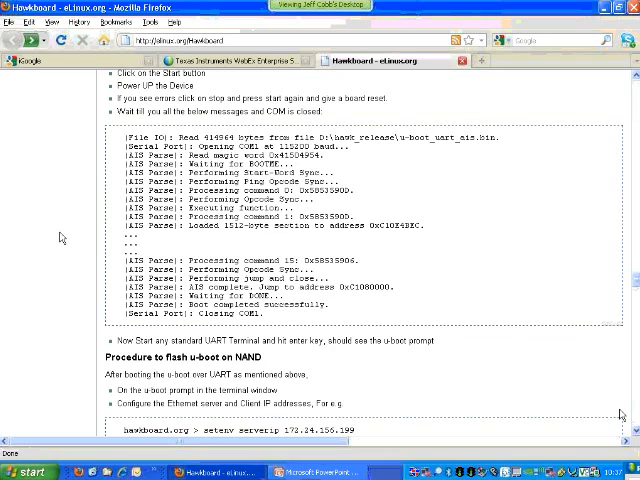
scroll(down, 3)
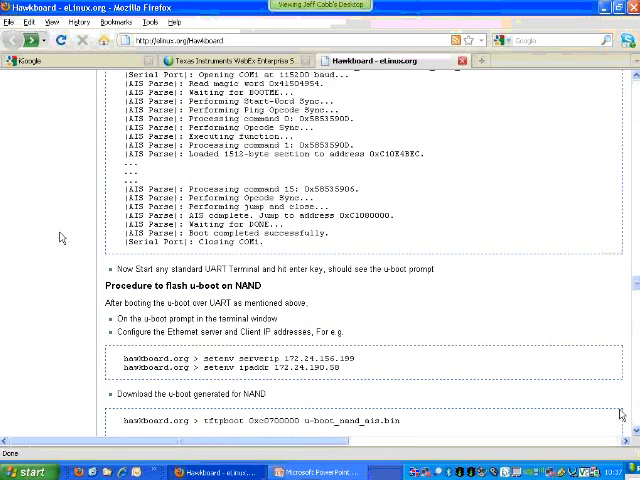
scroll(down, 3)
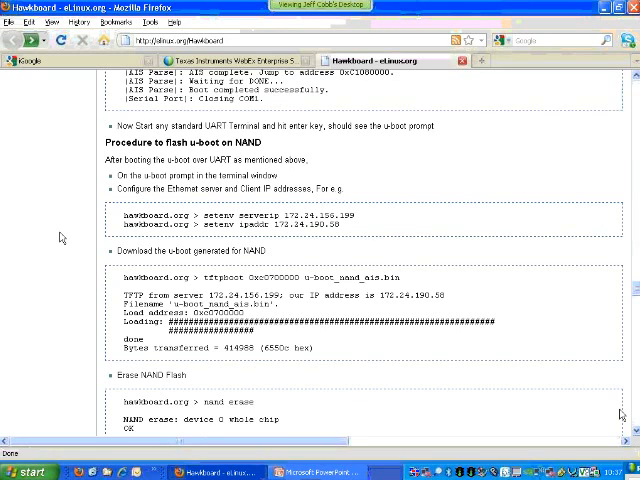
scroll(down, 3)
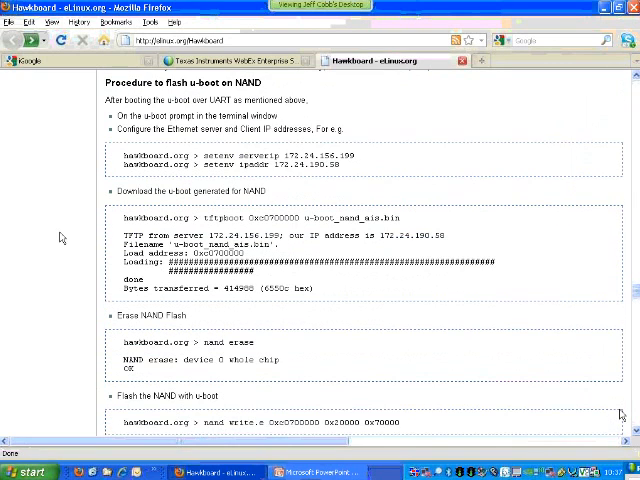
scroll(down, 3)
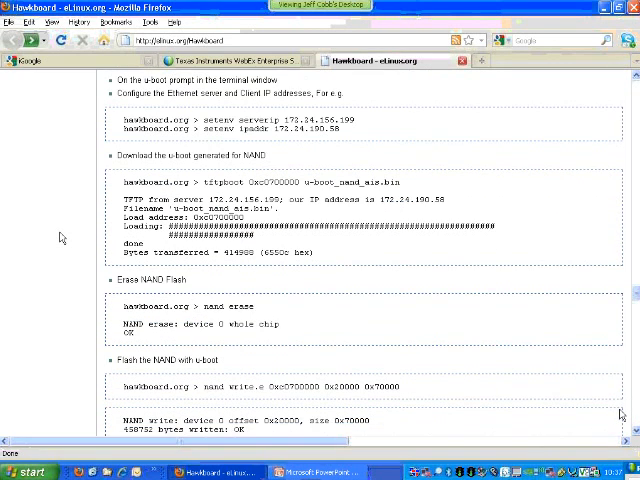
scroll(down, 3)
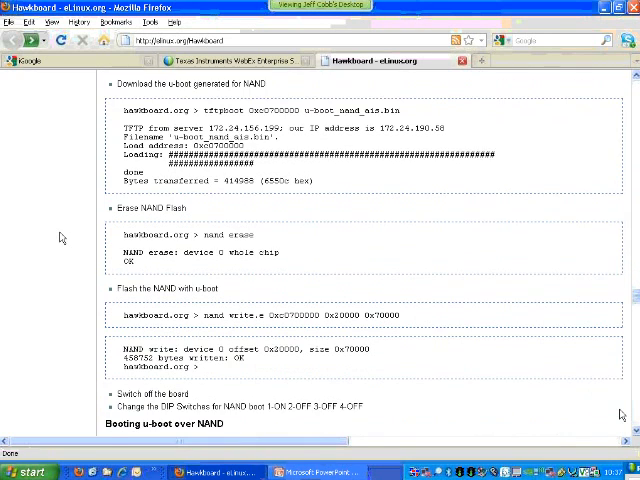
scroll(down, 3)
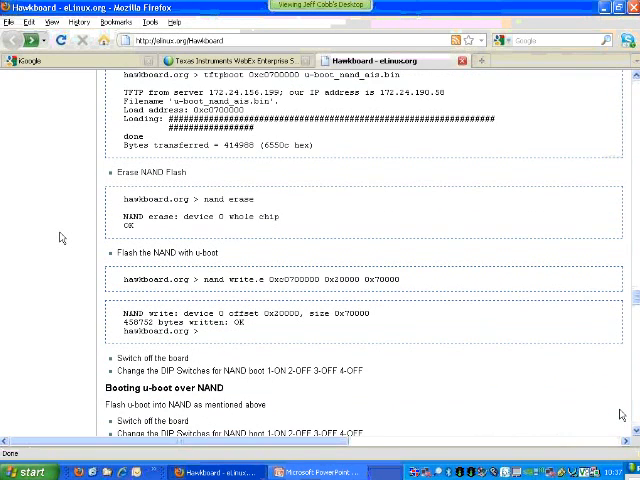
scroll(down, 3)
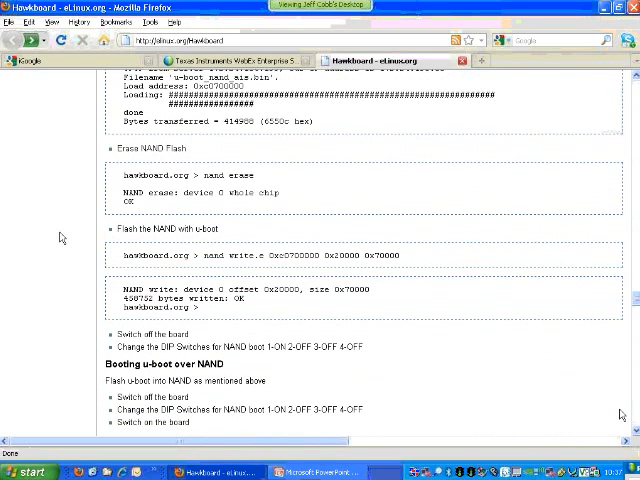
scroll(down, 3)
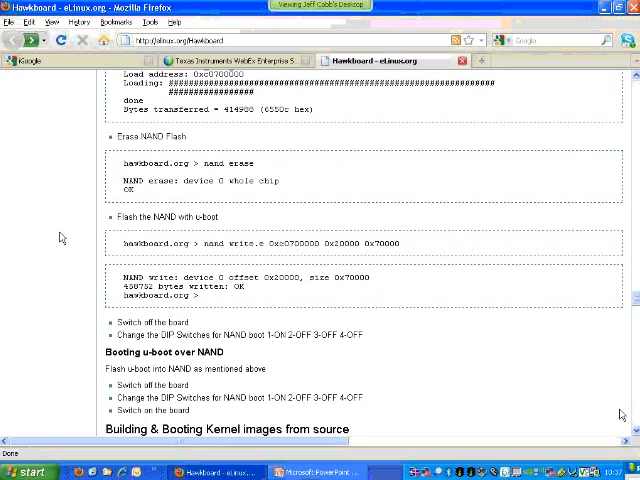
scroll(down, 3)
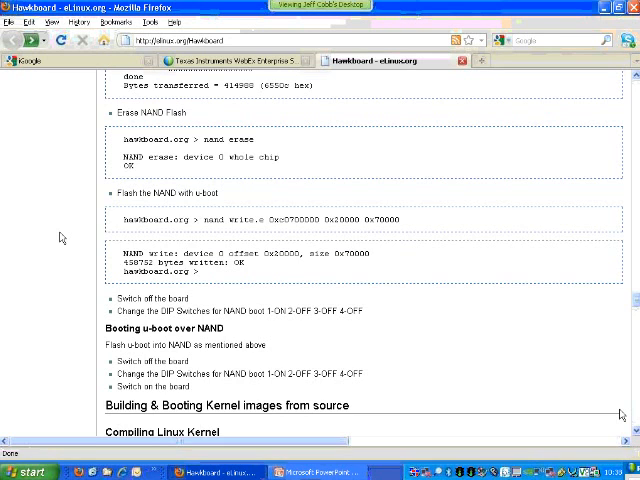
scroll(up, 3)
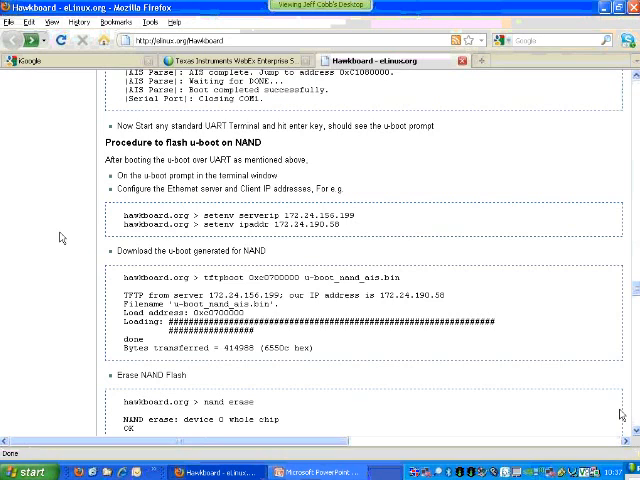
scroll(down, 3)
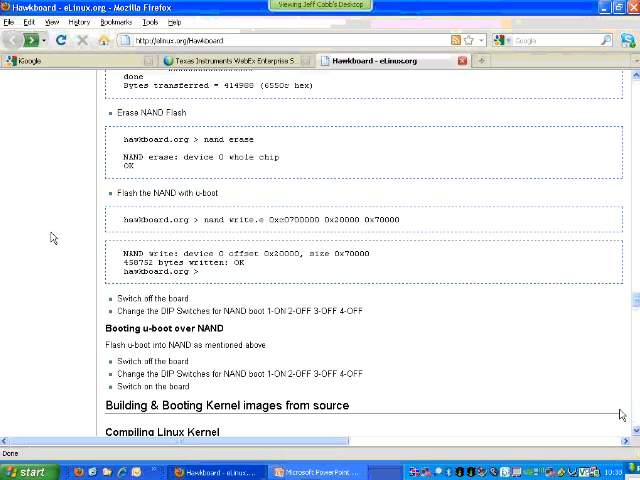
scroll(down, 3)
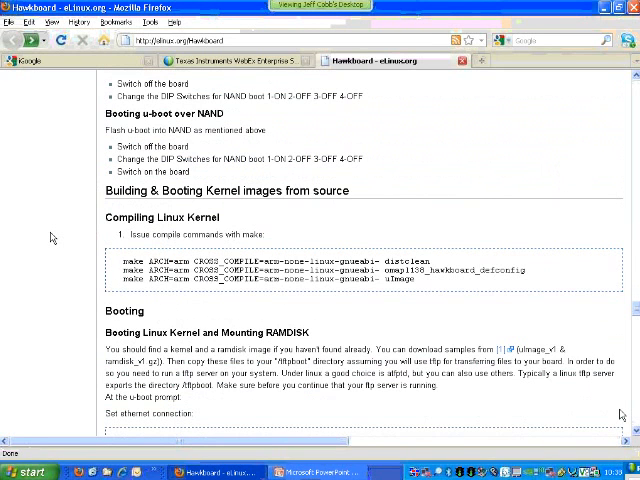
scroll(down, 3)
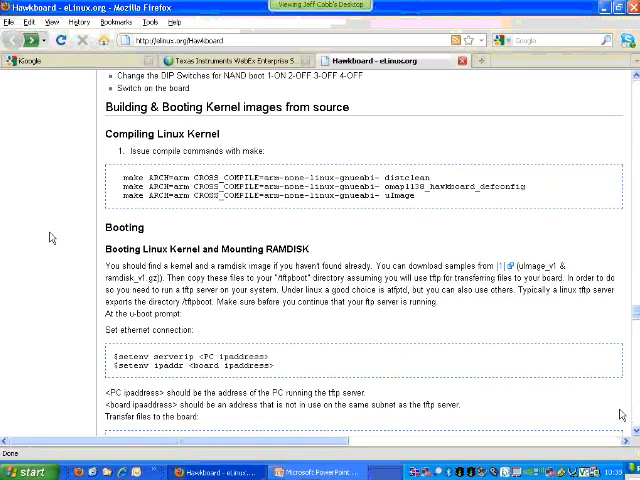
scroll(down, 3)
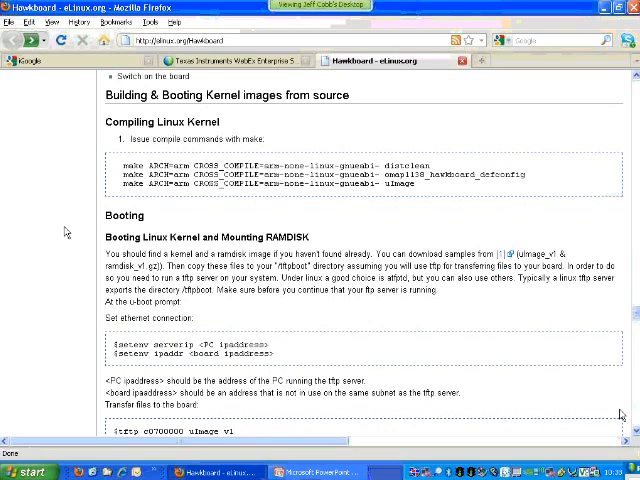
scroll(down, 3)
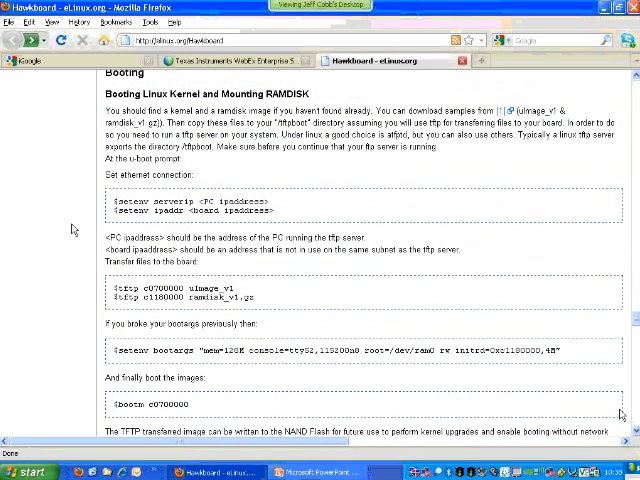
scroll(down, 3)
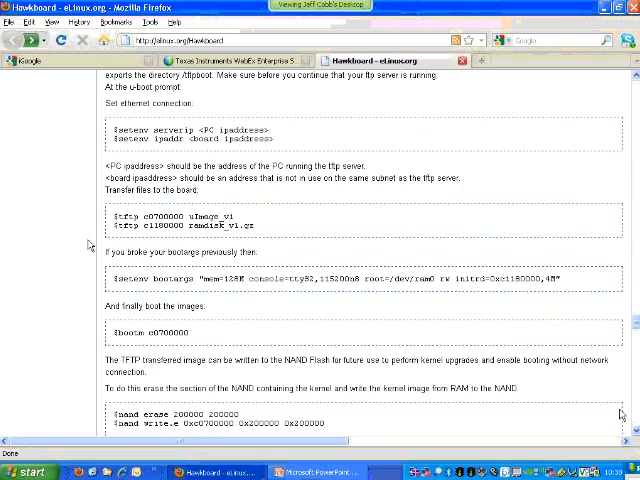
scroll(down, 3)
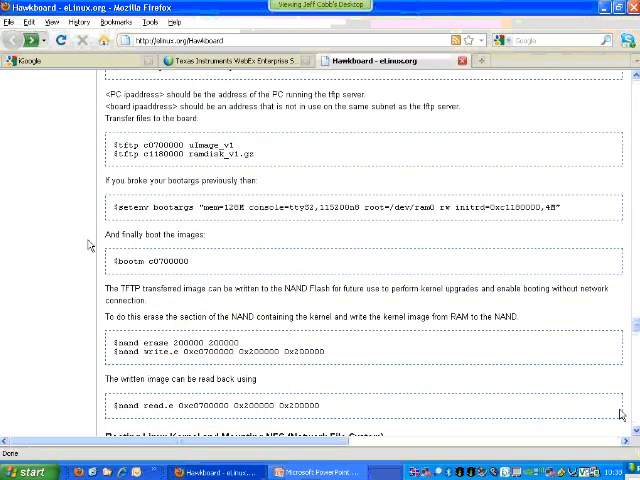
scroll(down, 3)
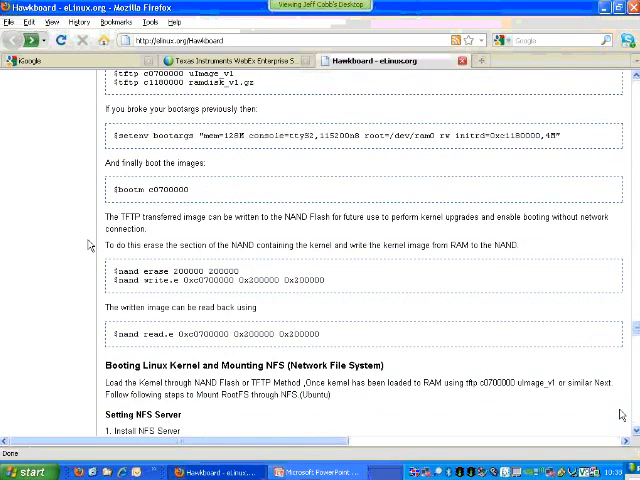
scroll(down, 3)
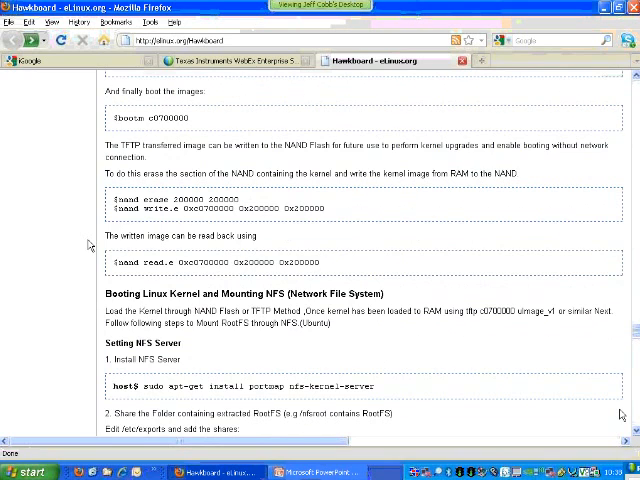
scroll(down, 3)
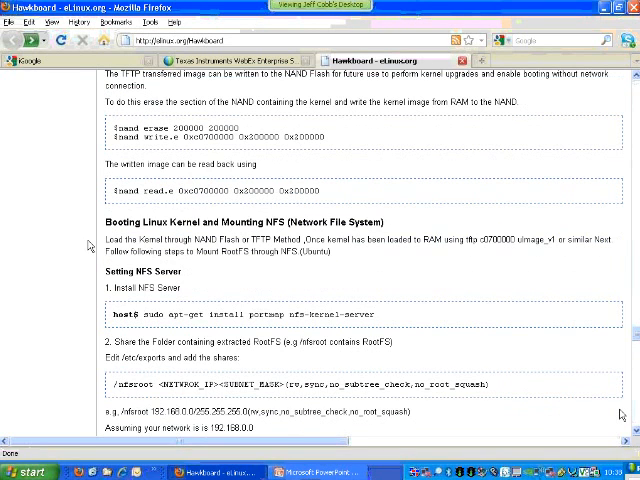
scroll(down, 3)
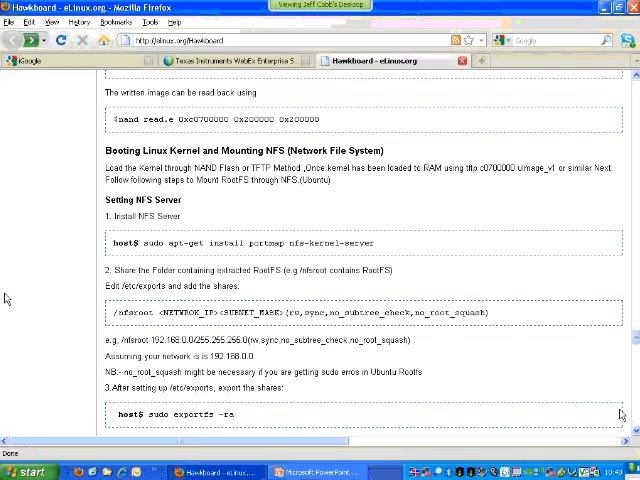
mouse_move(330, 310)
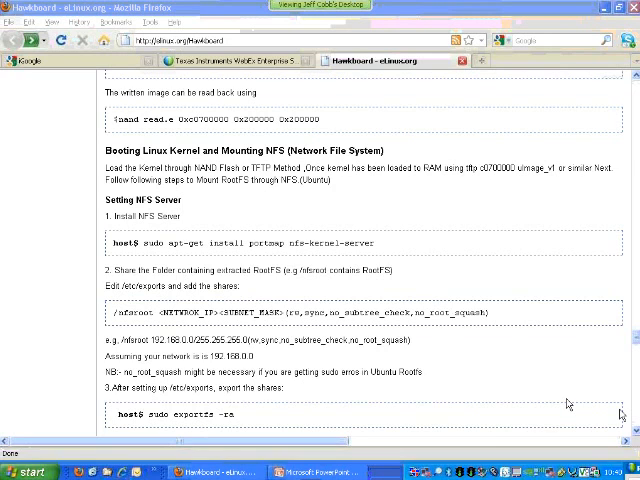
mouse_move(580, 358)
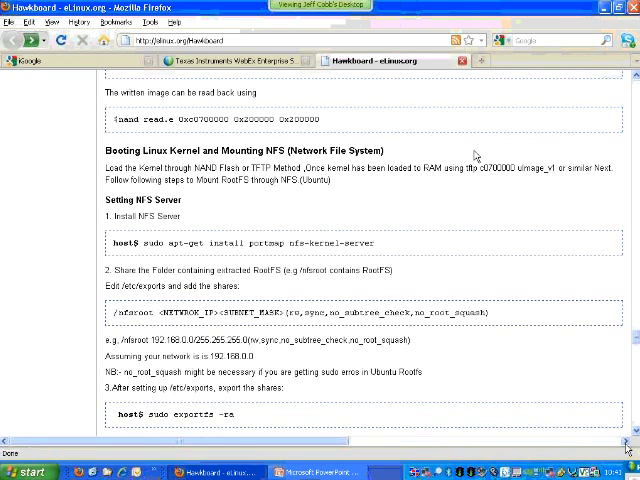
scroll(down, 3)
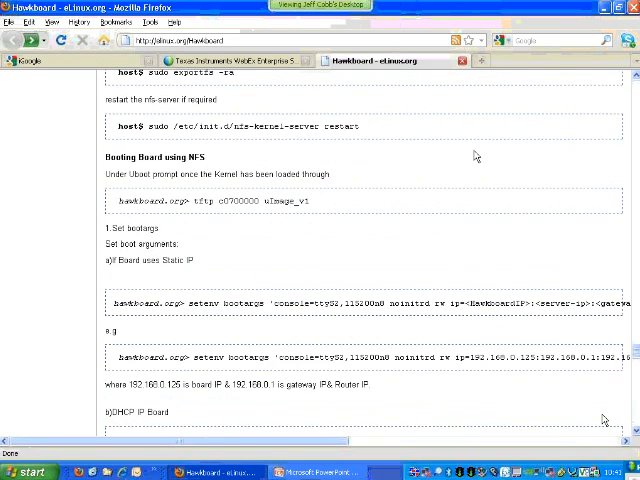
scroll(down, 3)
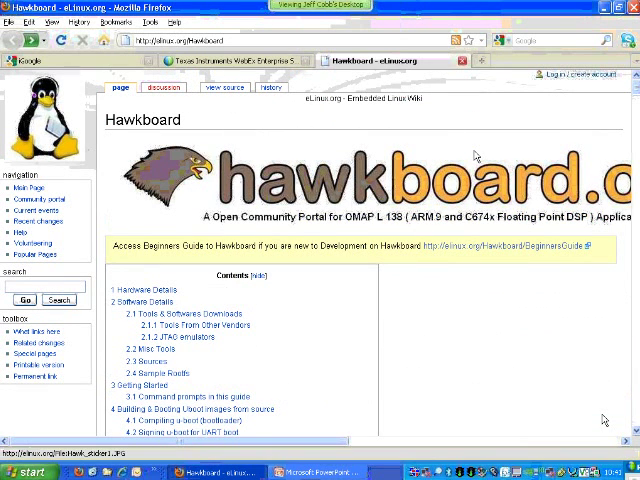
scroll(down, 3)
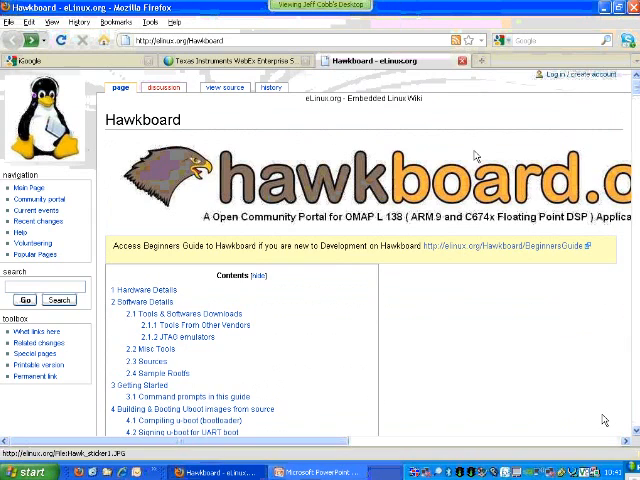
scroll(down, 3)
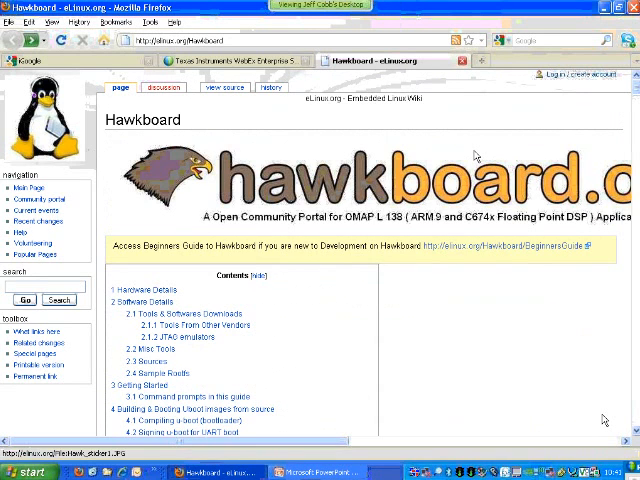
scroll(down, 3)
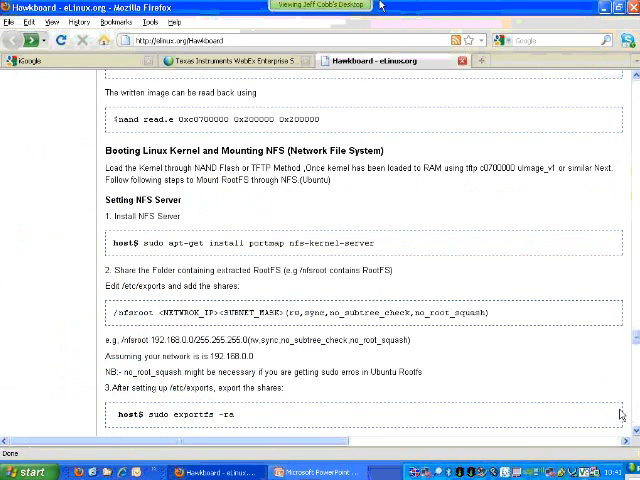
scroll(up, 3)
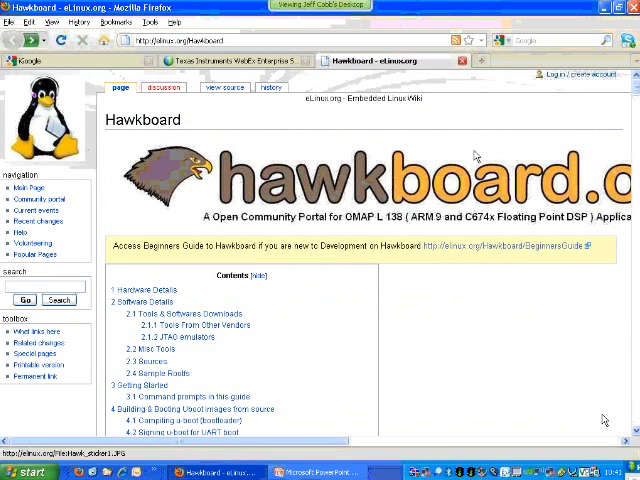